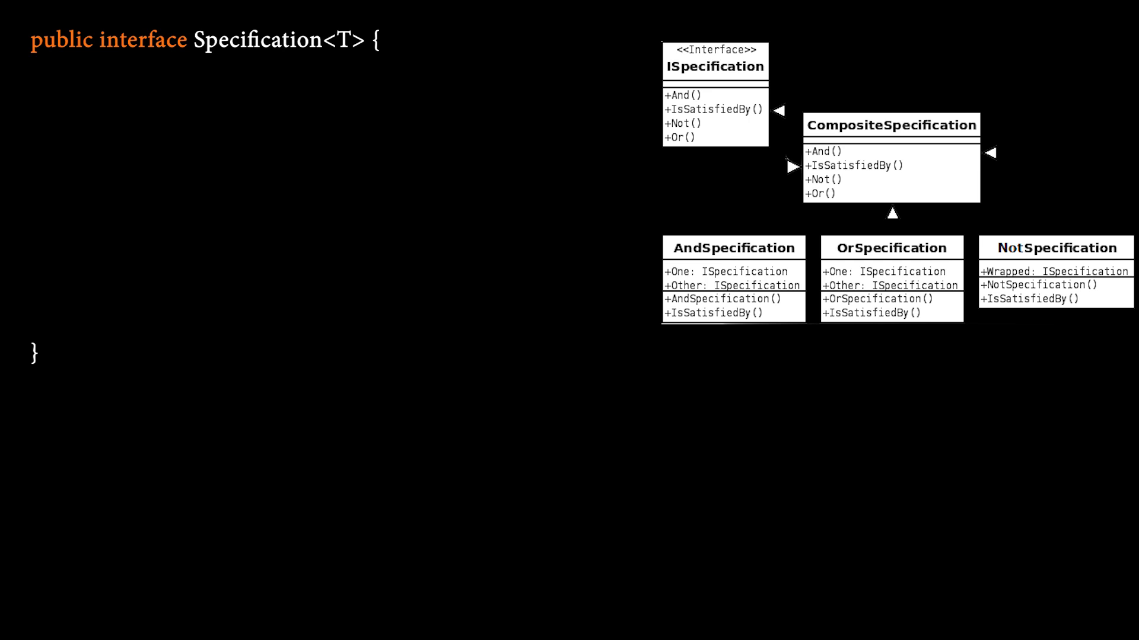
Enter isSatisfiedBy(T t) and chain eligibleUser with .and(IsFromRestrictedCountry.not()) and .or(IsPremiumMember).
{"action": "type", "text": "boolean isSatisfiedBy(T t);"}
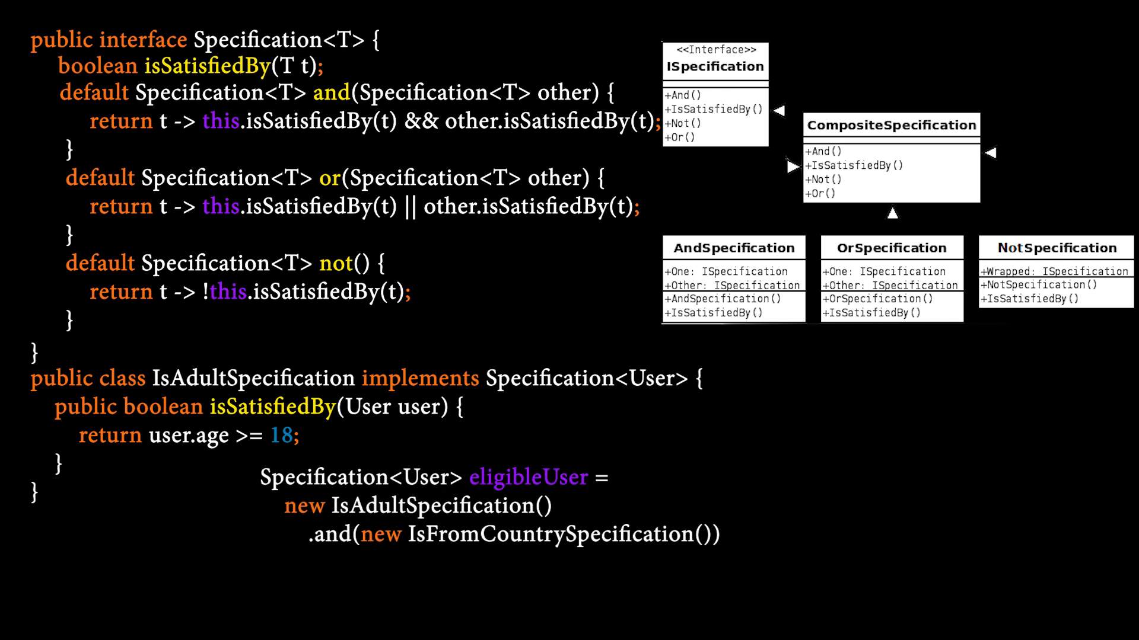
{"action": "type", "text": ".and(new IsFromRestrictedCountrySpecification().not())"}
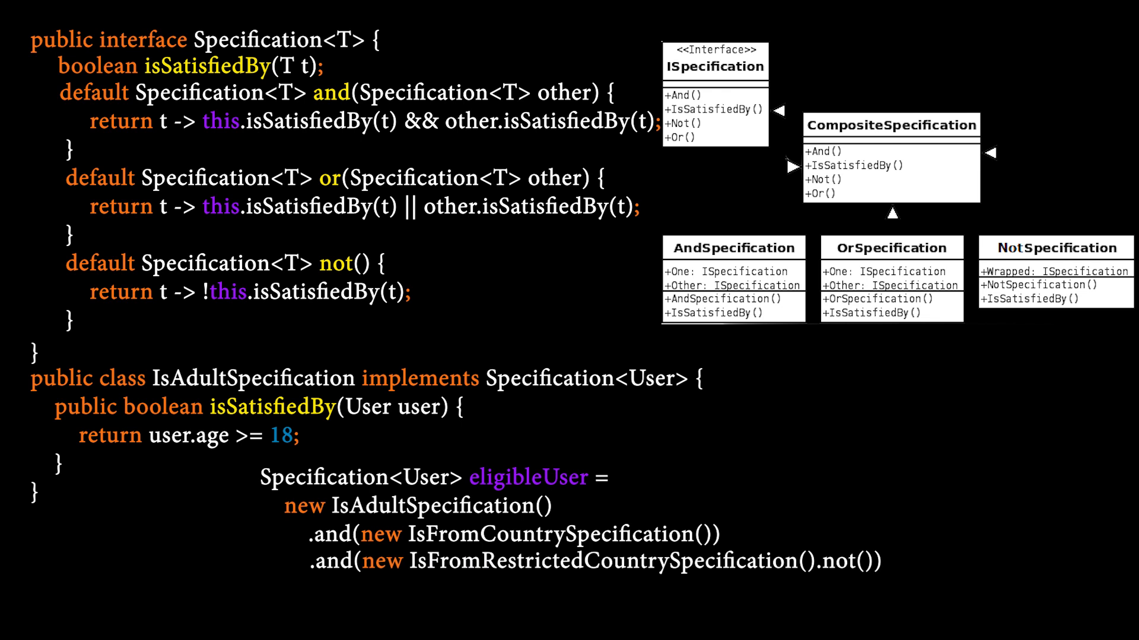
{"action": "type", "text": ".or(new IsPremiumMemberSpecification())"}
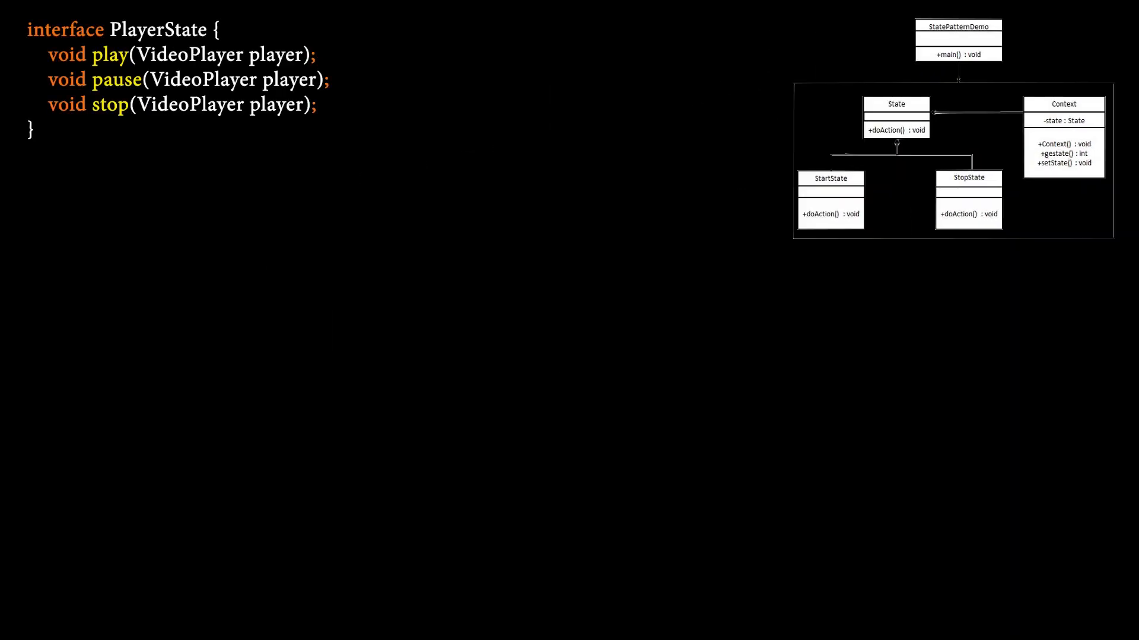
Draw a red arrow from the State UML diagram to the PlayerState interface code.
{"action": "left_click_drag", "start_coordinate": [739, 79], "coordinate": [404, 80]}
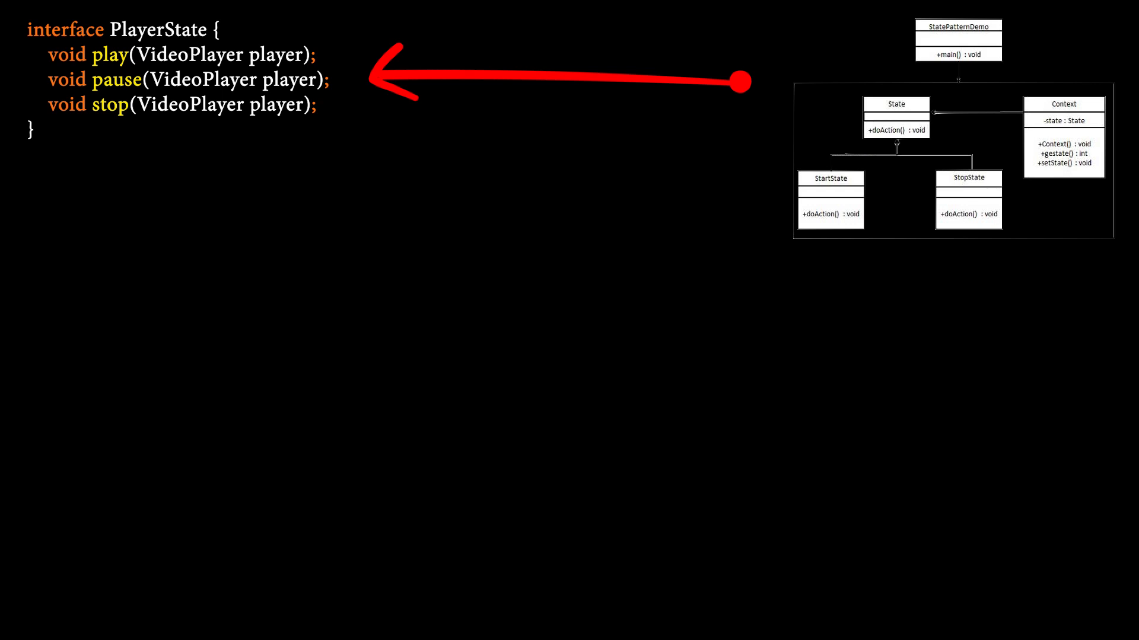